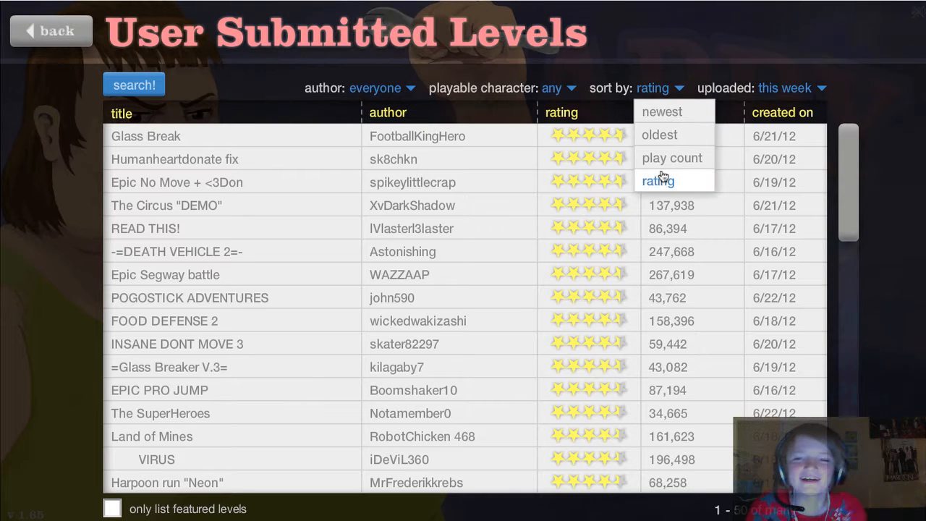
Step: With the list sorted by rating, select Glass Break and start playing it
left_click(671, 157)
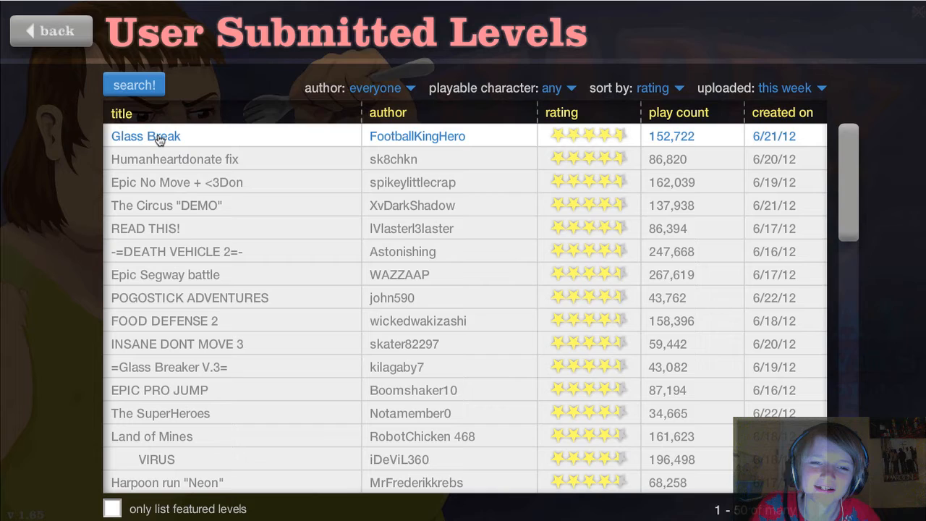
left_click(146, 136)
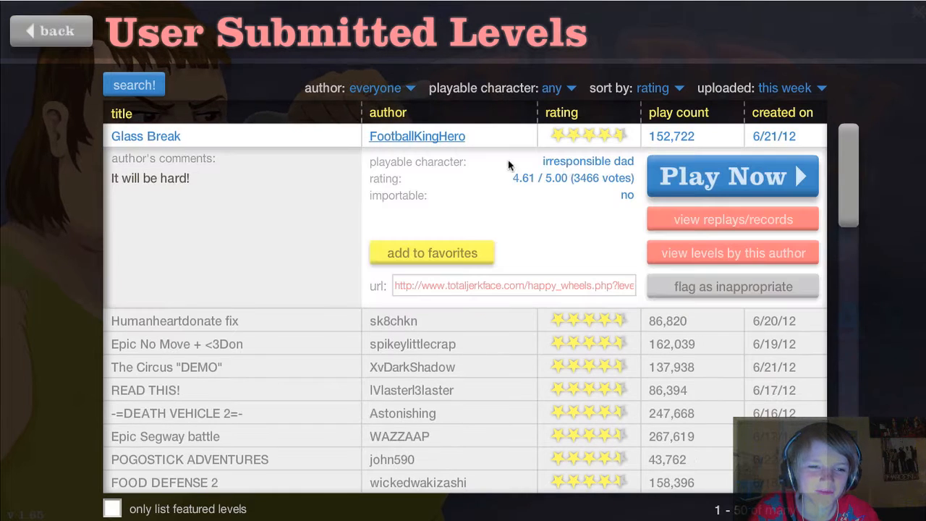
left_click(732, 175)
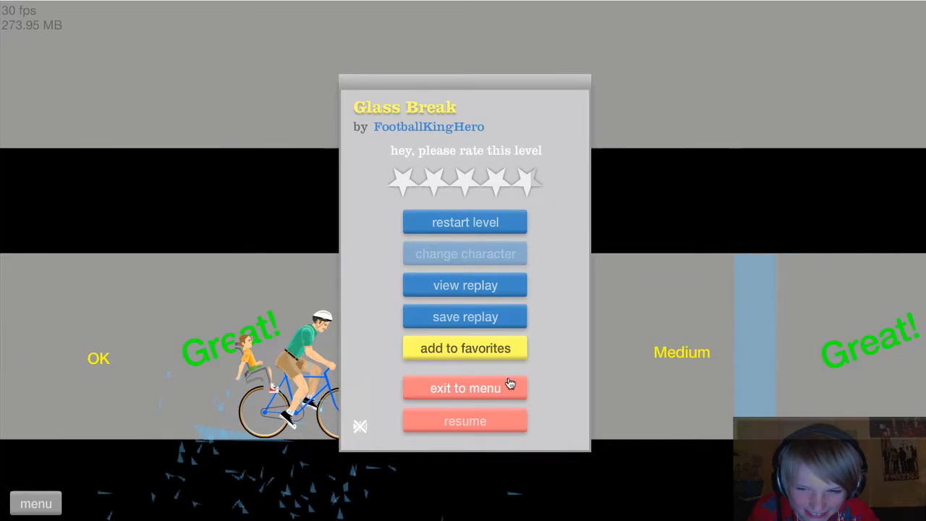
Step: Quit Glass Break back to the user levels list
left_click(464, 388)
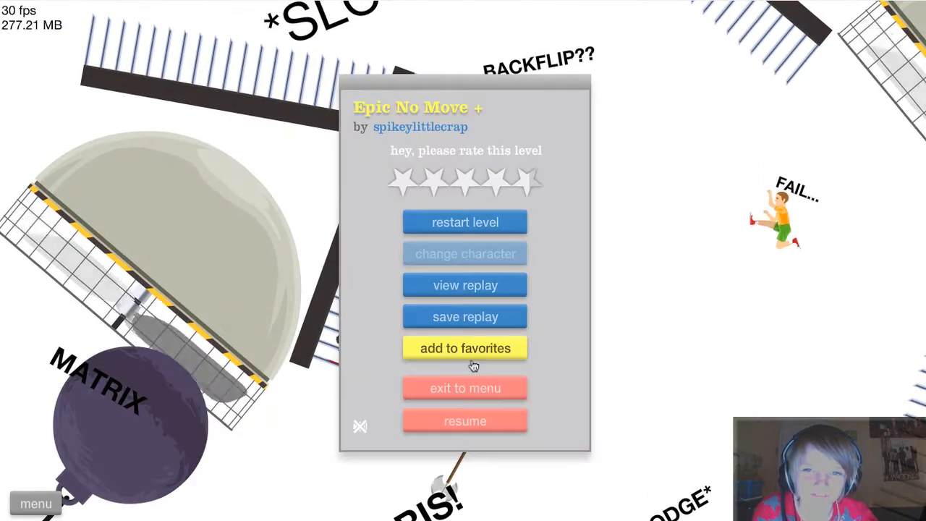
Step: Quit Epic No Move and start playing The Circus "DEMO"
left_click(464, 388)
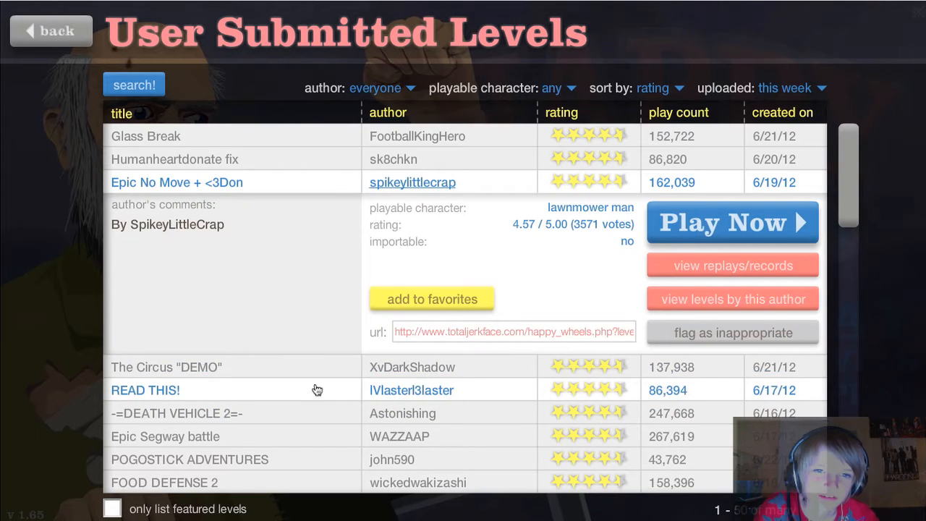
left_click(732, 222)
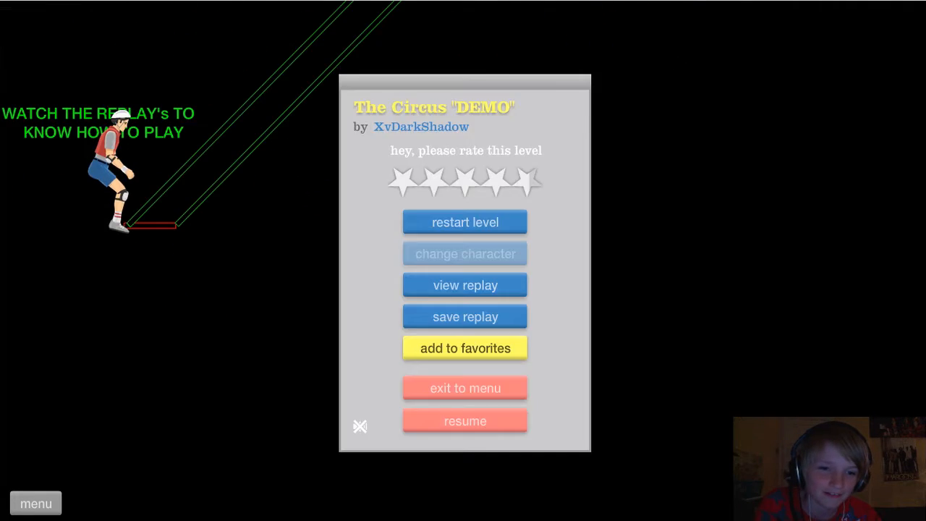
left_click(463, 420)
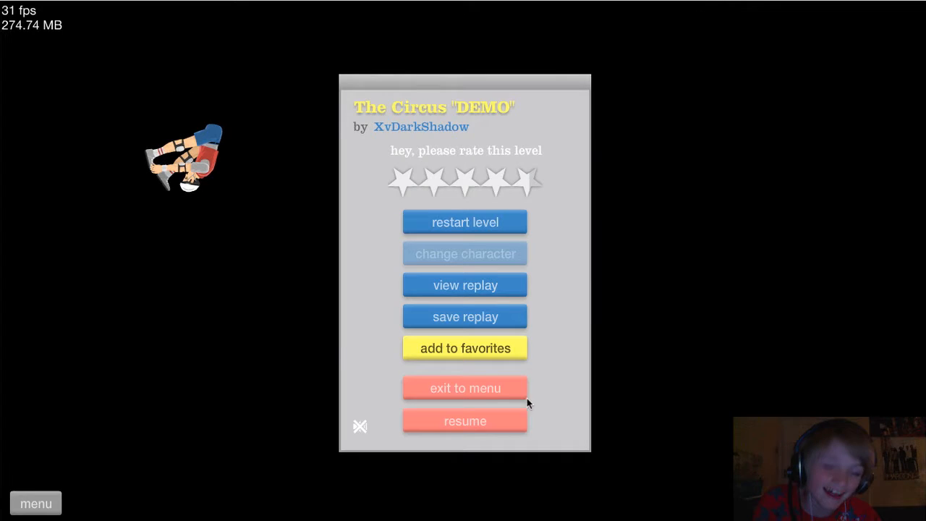
Step: Quit The Circus, play -=DEATH VEHICLE 2=- to victory, then return to the menu
left_click(464, 387)
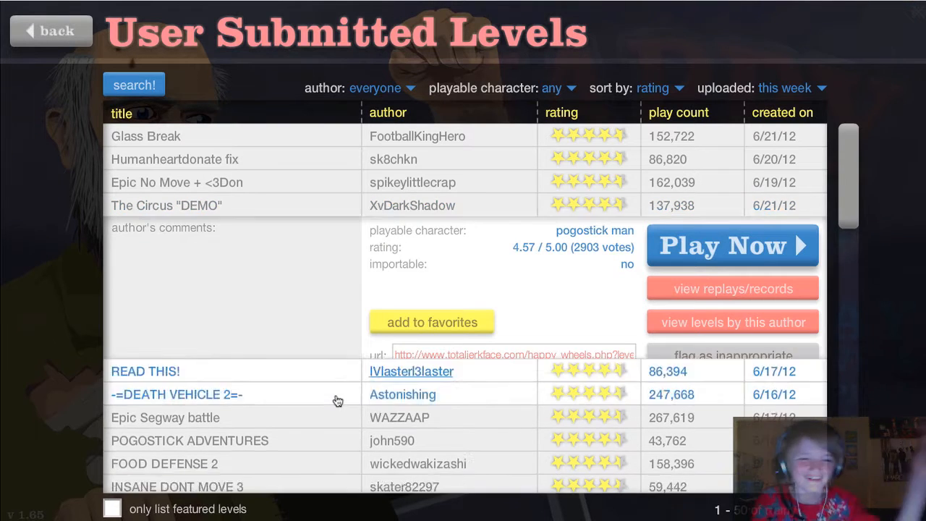
left_click(175, 394)
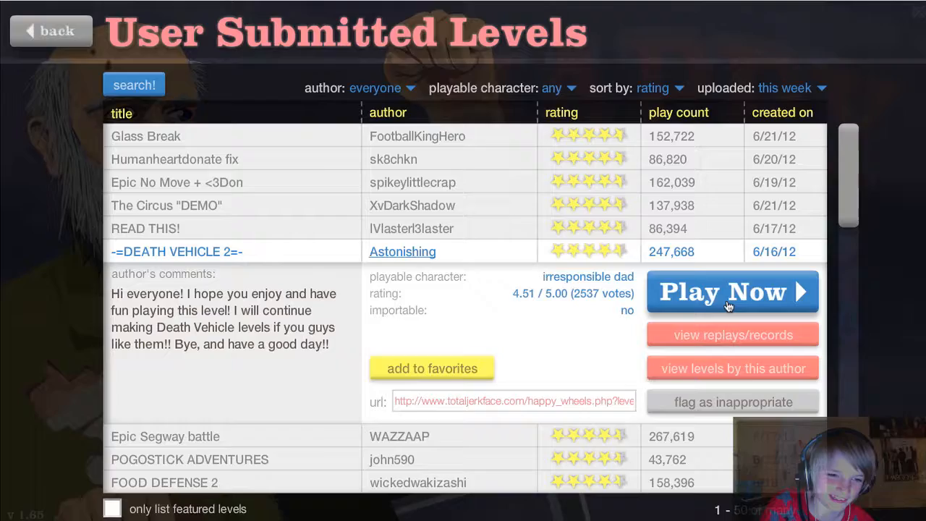
left_click(727, 292)
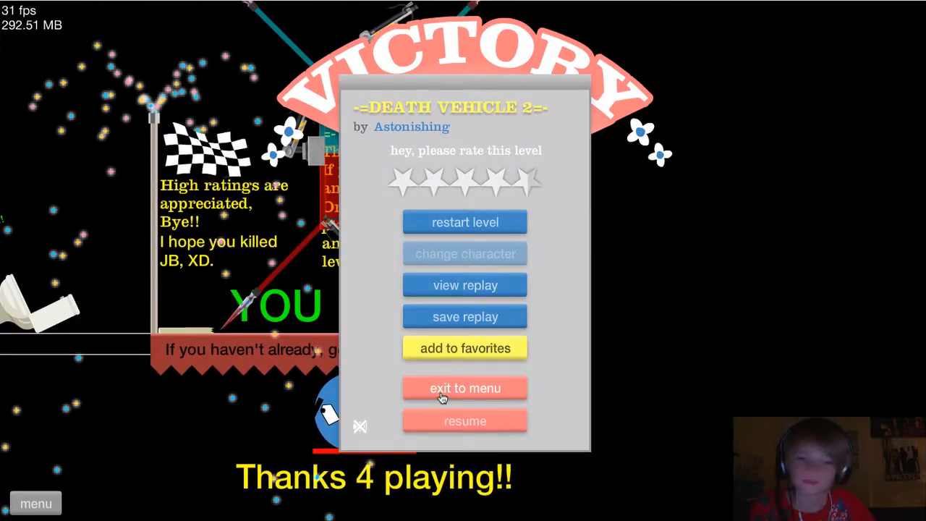
left_click(464, 388)
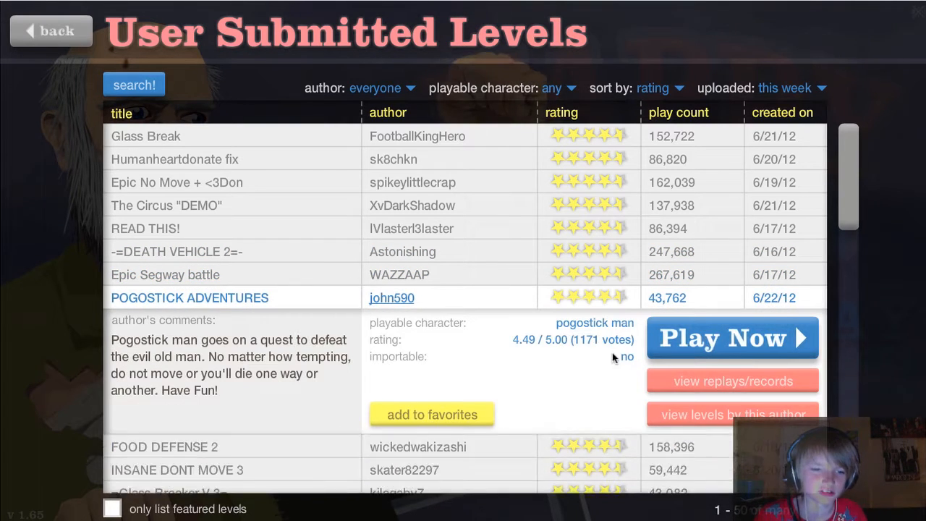
Step: Play FOOD DEFENSE 2, then exit it back to the levels list
left_click(732, 338)
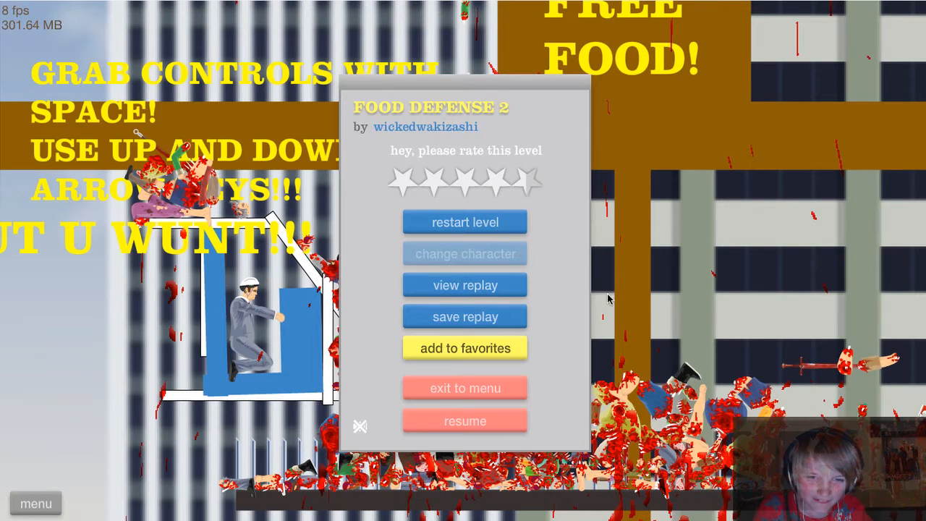
left_click(464, 387)
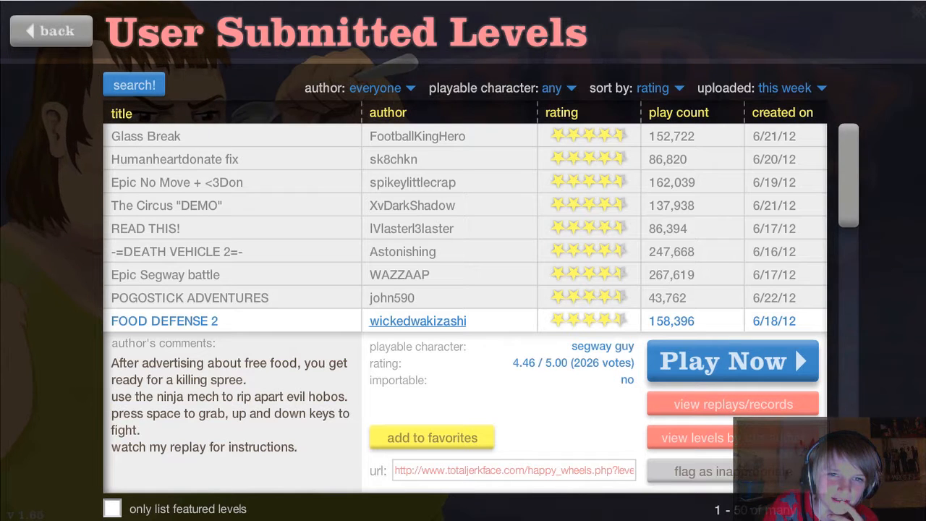
Step: Scroll the user levels list down toward The SuperHeroes
scroll("down", 3)
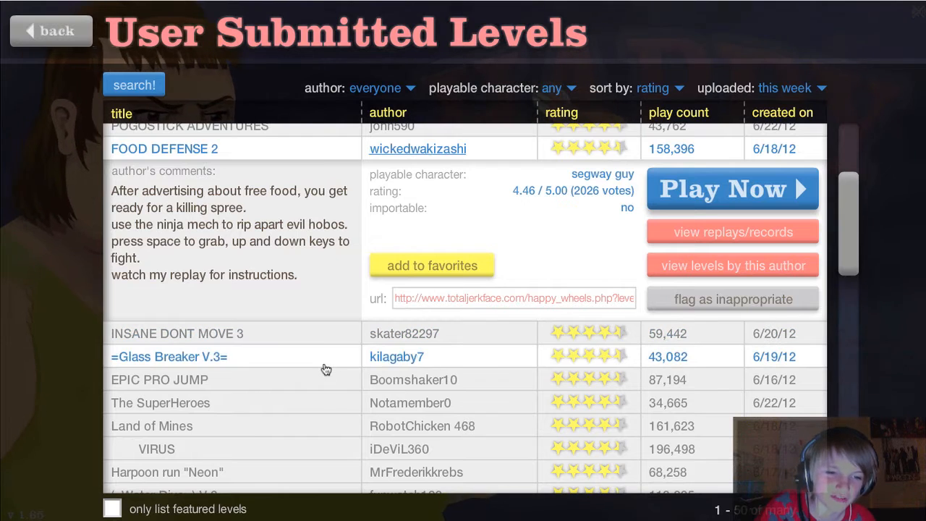
mouse_move(314, 387)
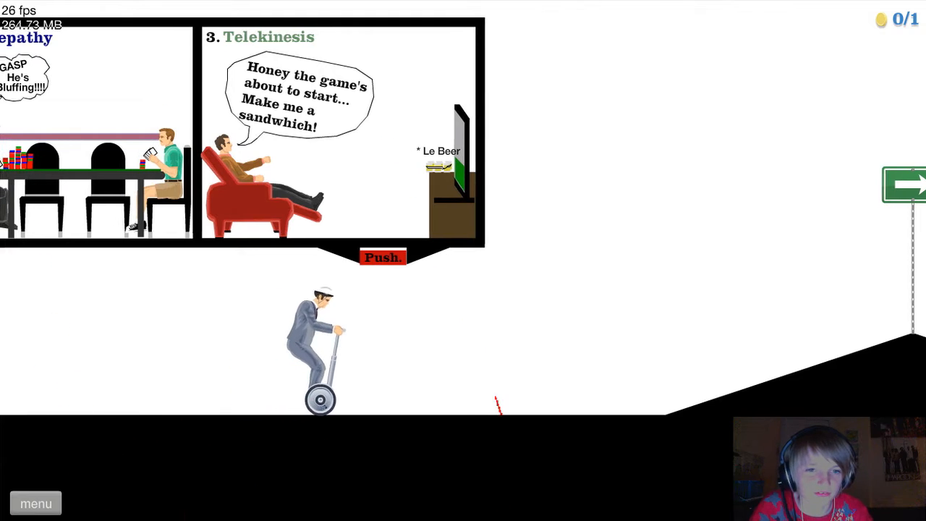
Step: Ride the segway through The SuperHeroes to victory, then exit to the menu
key("right")
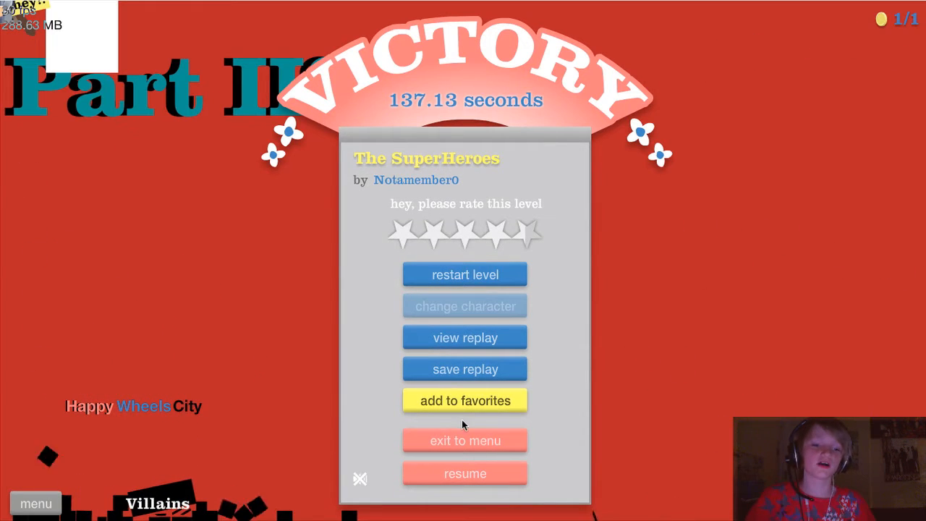
left_click(464, 439)
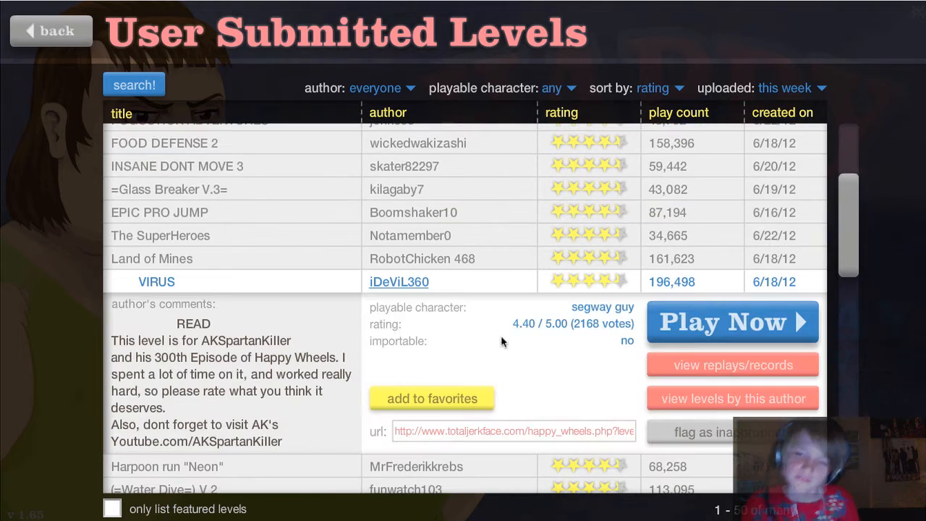
Step: Play VIRUS, then quit it back to the User Submitted Levels list
left_click(731, 321)
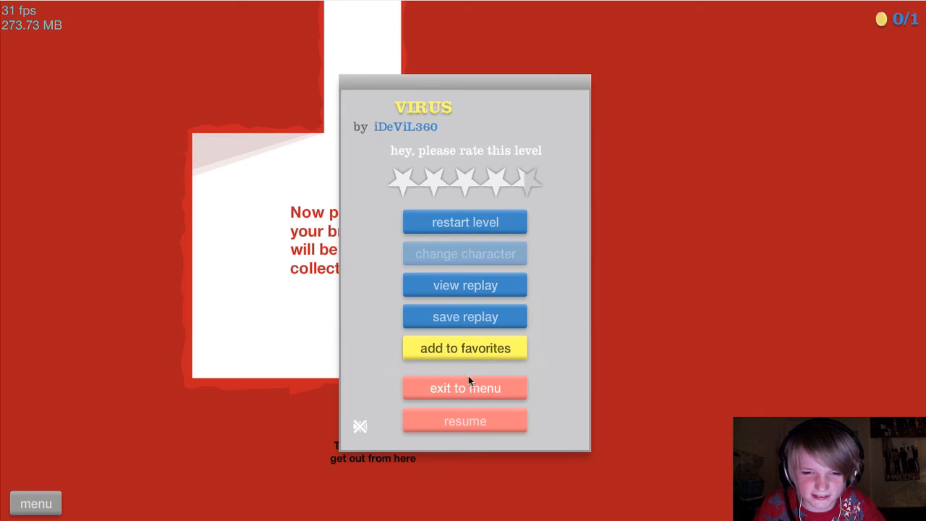
left_click(464, 388)
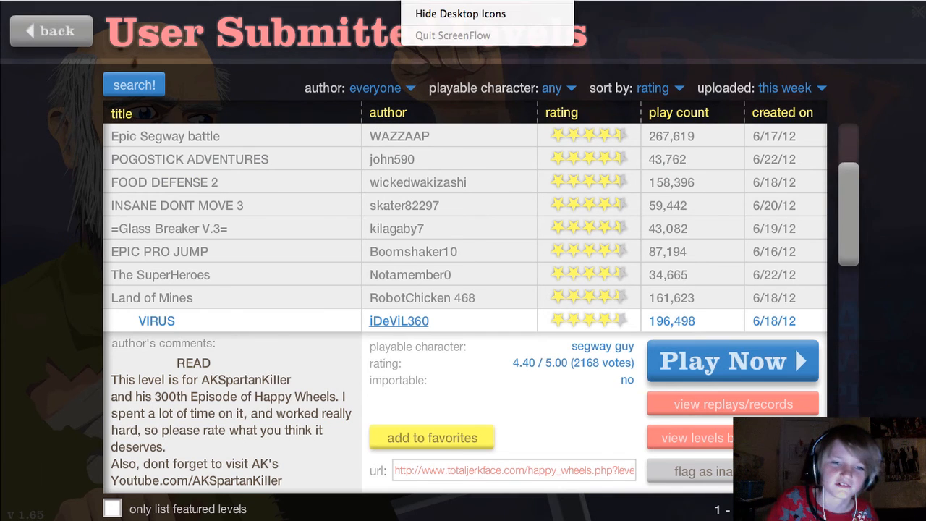
left_click(781, 19)
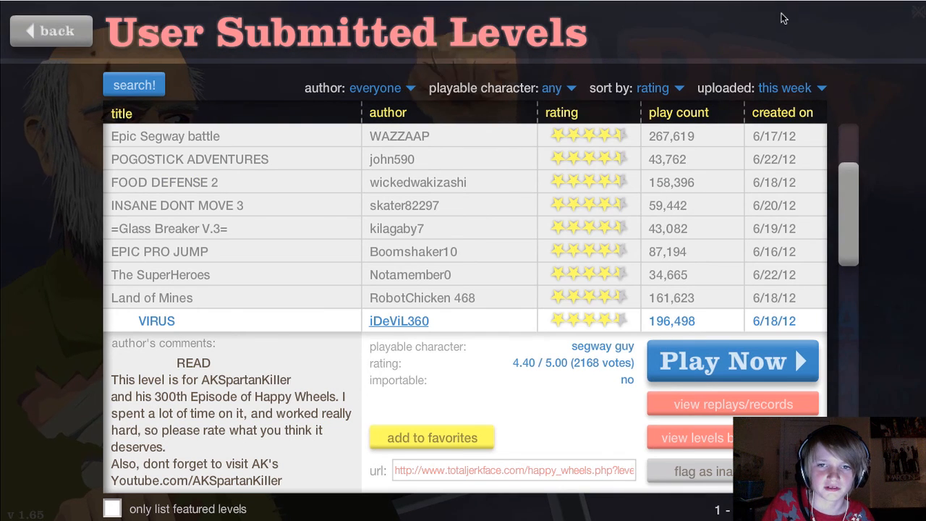